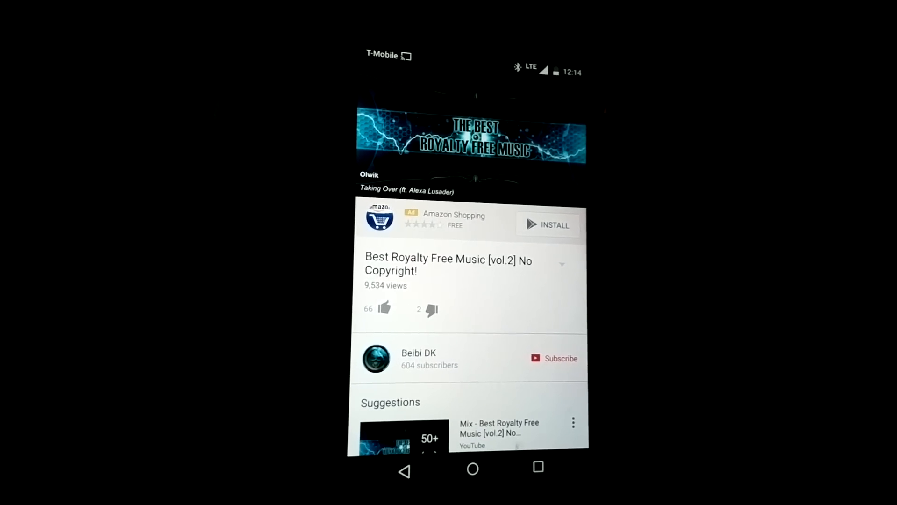
Send 'Best Royalty Free Music [vol.2] No Copyright!' to the background and replay it from the notification.
click(472, 468)
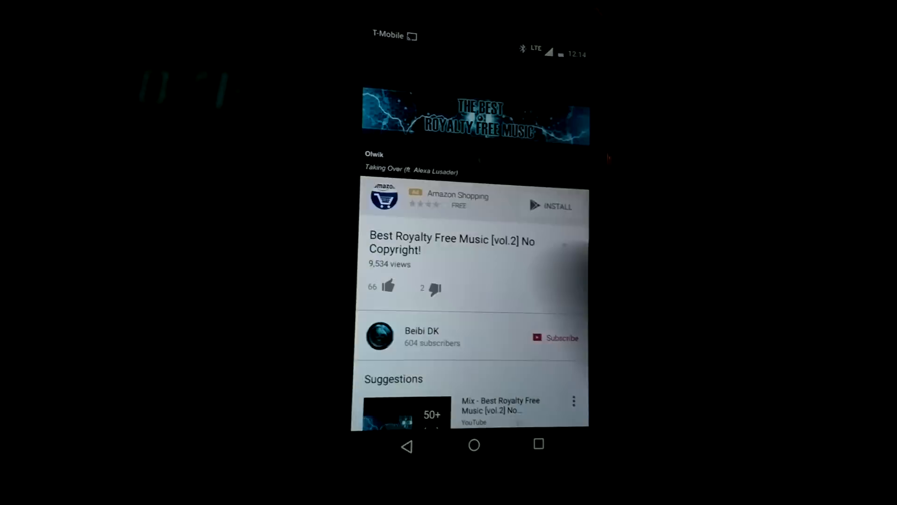
click(474, 121)
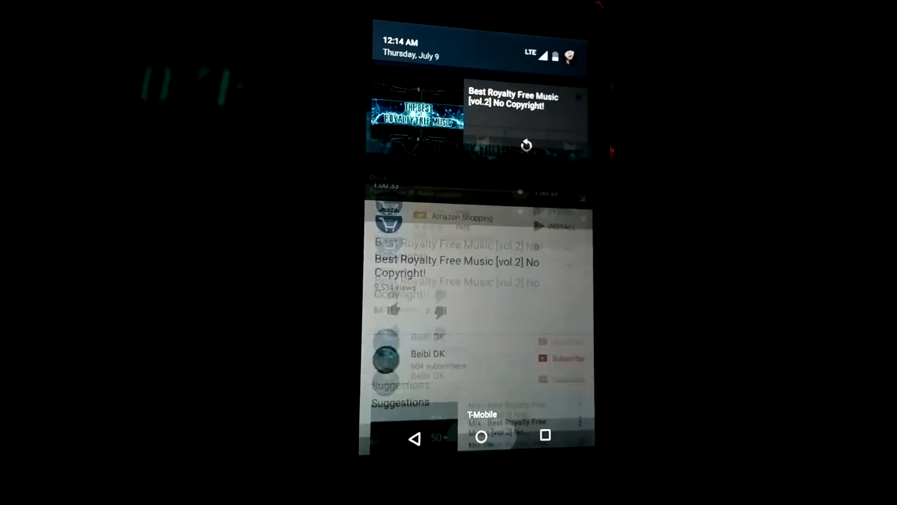
click(479, 436)
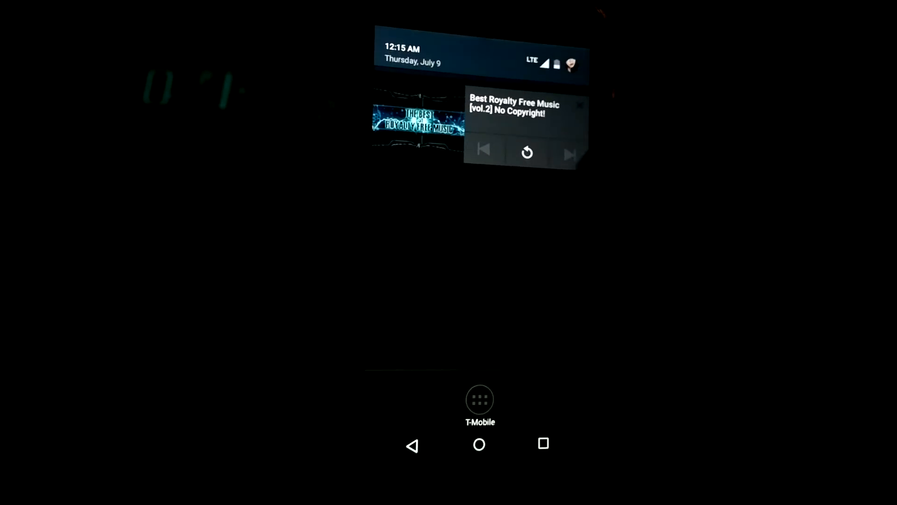
click(526, 151)
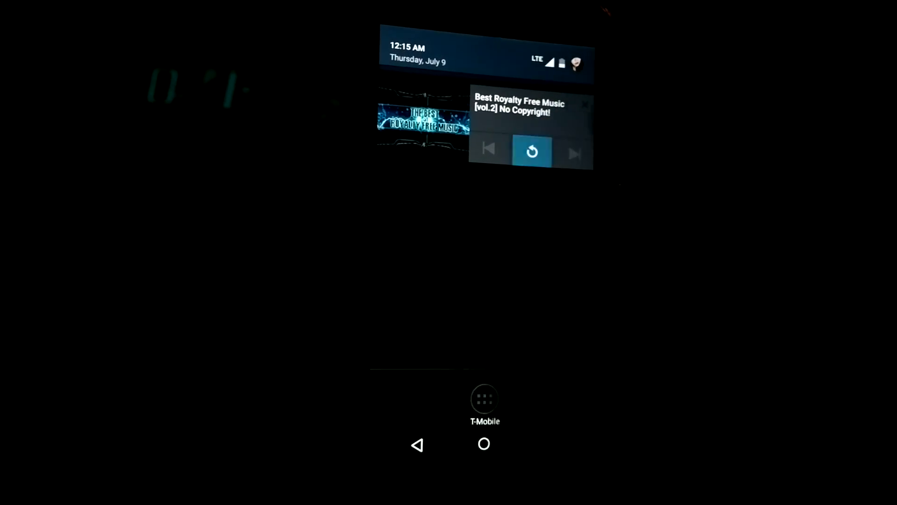
click(532, 151)
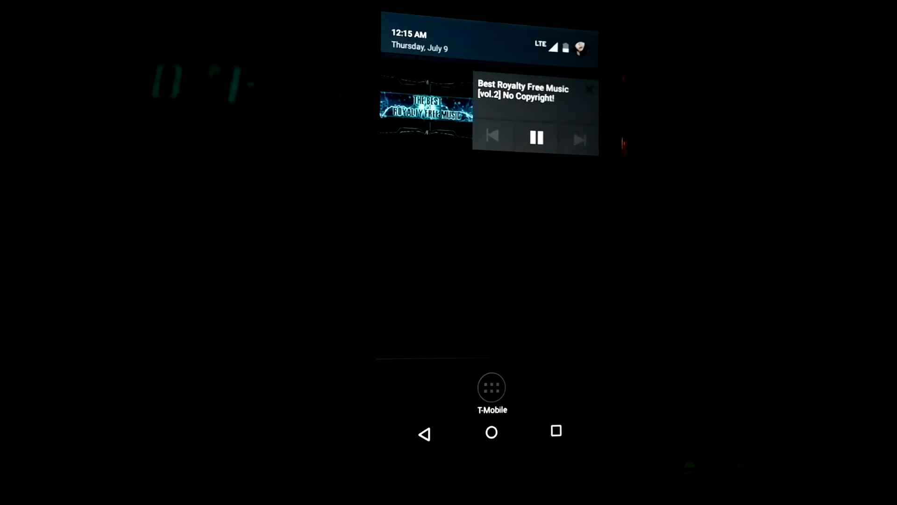